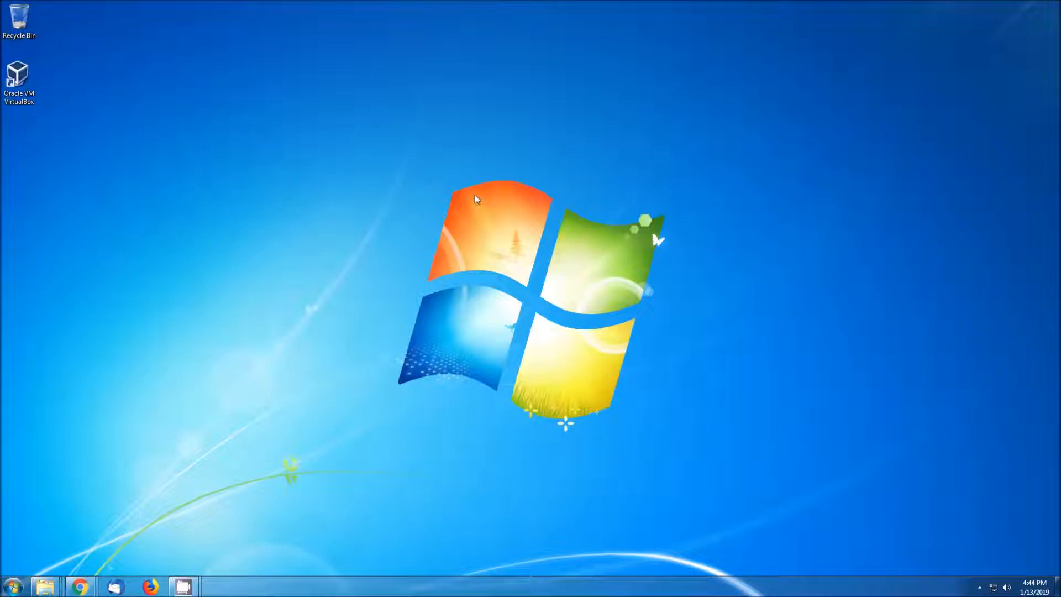
Step: Launch Oracle VM VirtualBox from its desktop icon
left_click(18, 75)
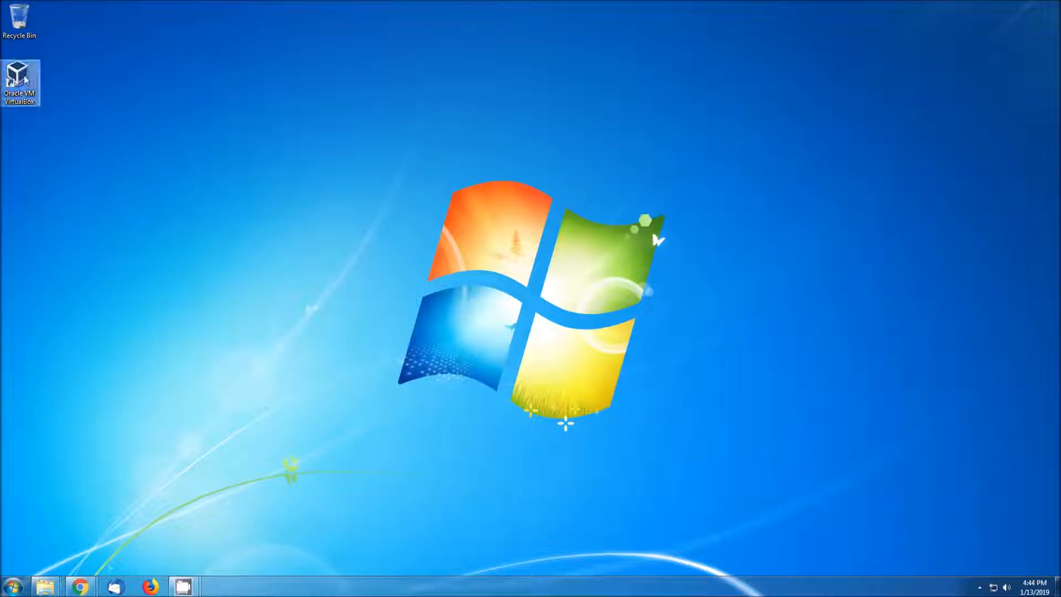
double_click(20, 79)
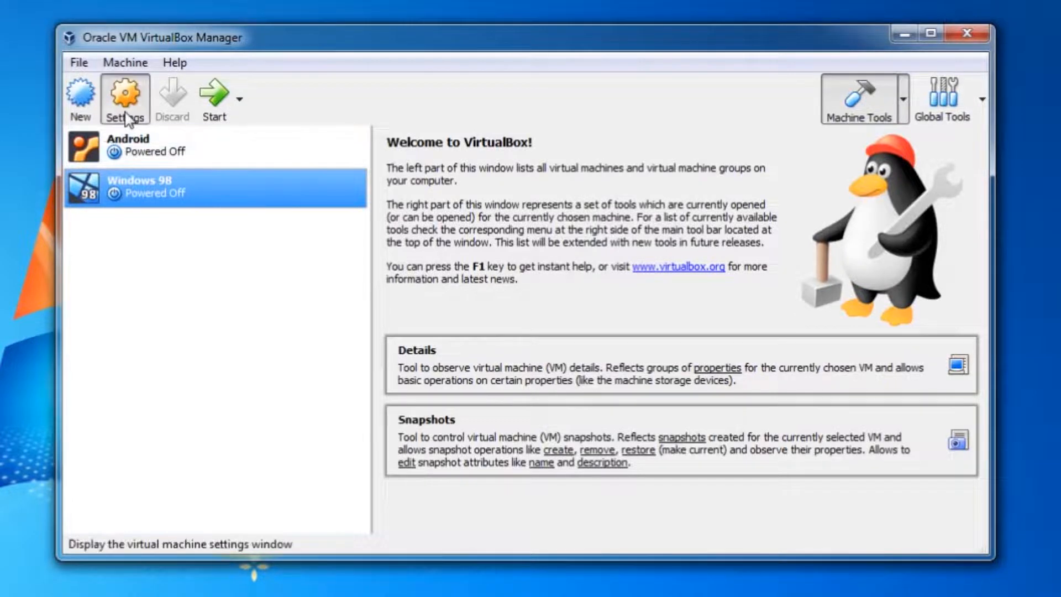
left_click(124, 99)
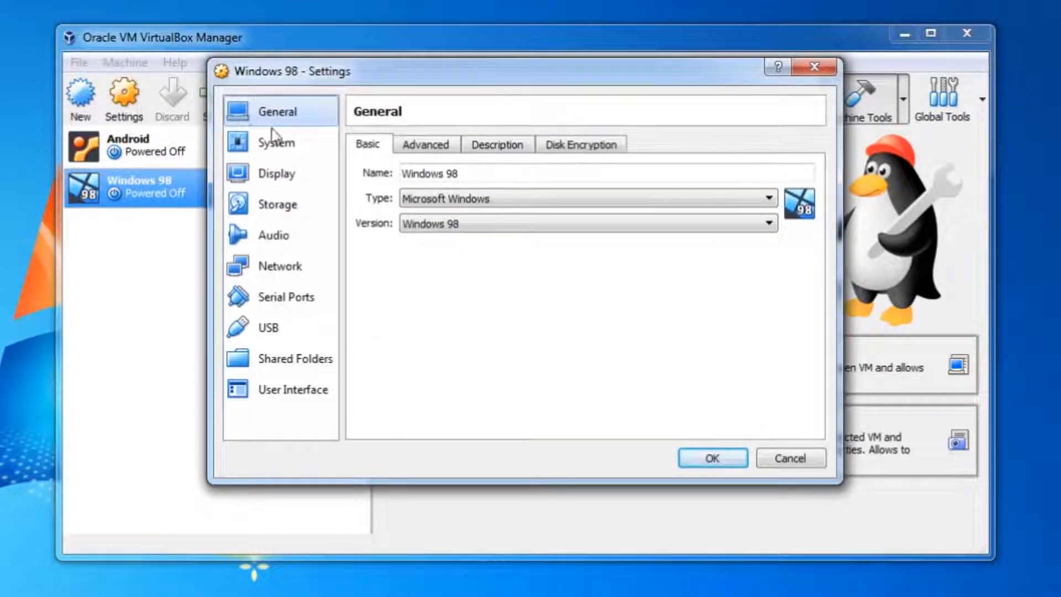
left_click(277, 142)
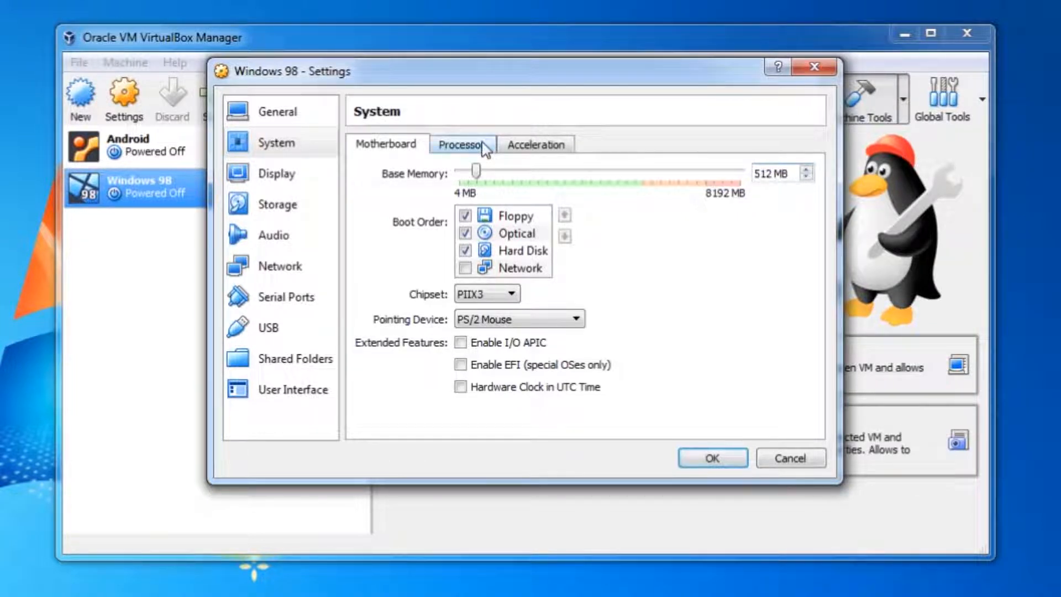
left_click(461, 144)
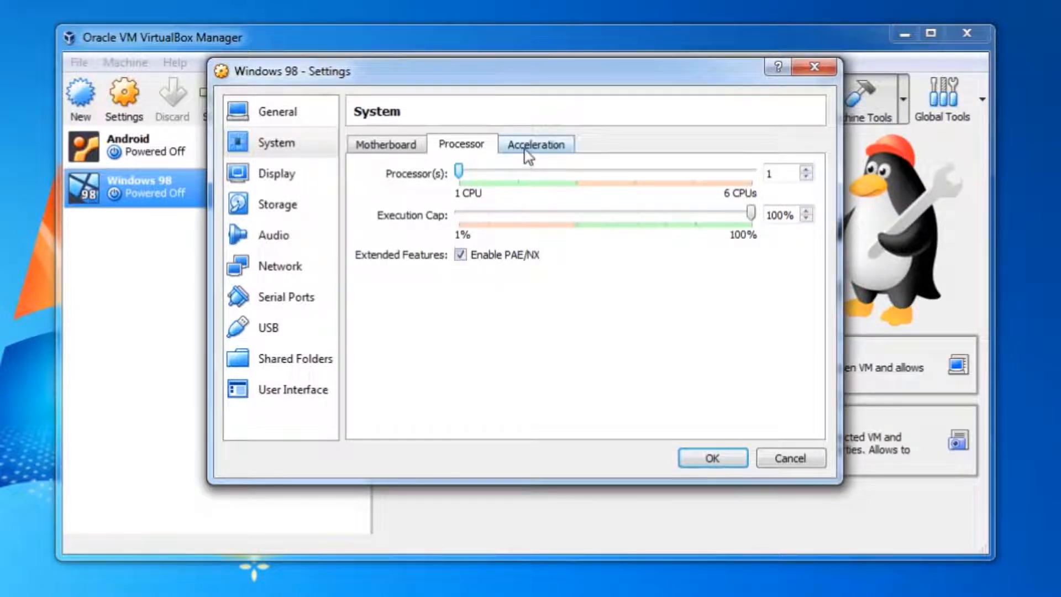
left_click(536, 144)
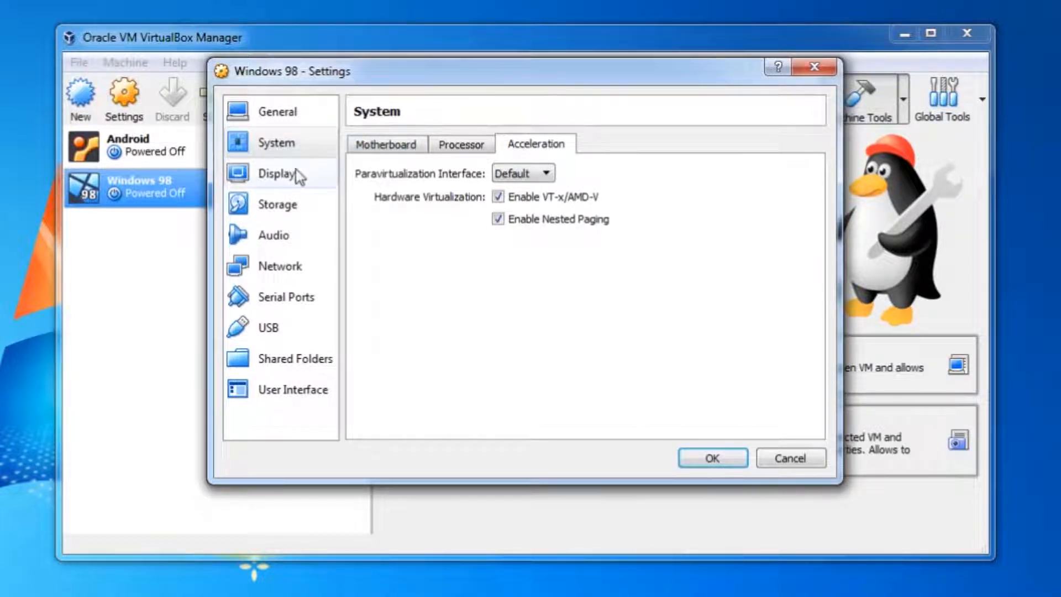
left_click(276, 172)
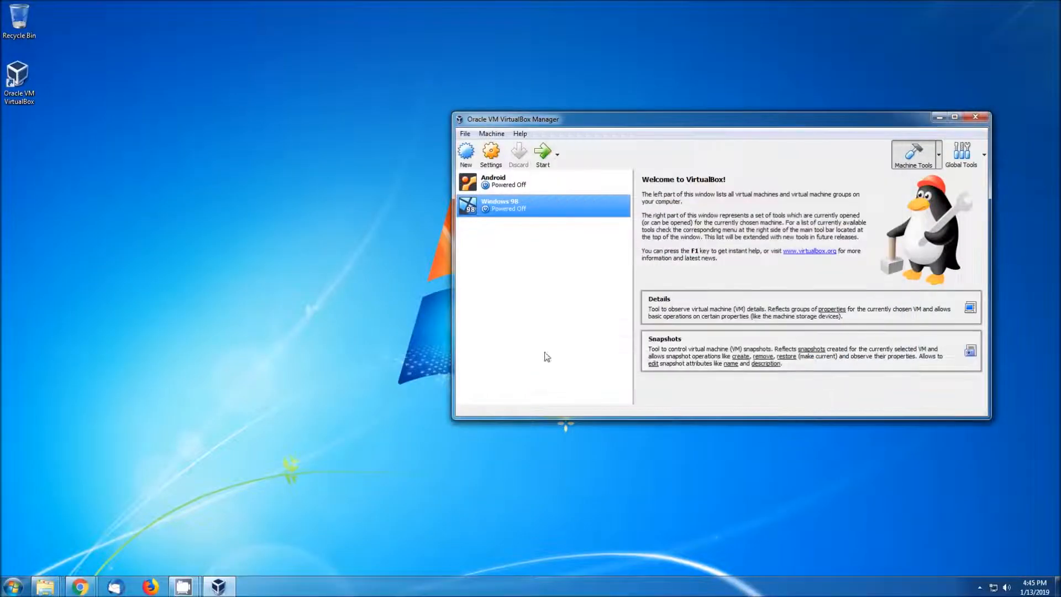
Step: Run Display Doctor setup from the Sdd7 CD using Express Installation
left_click(542, 152)
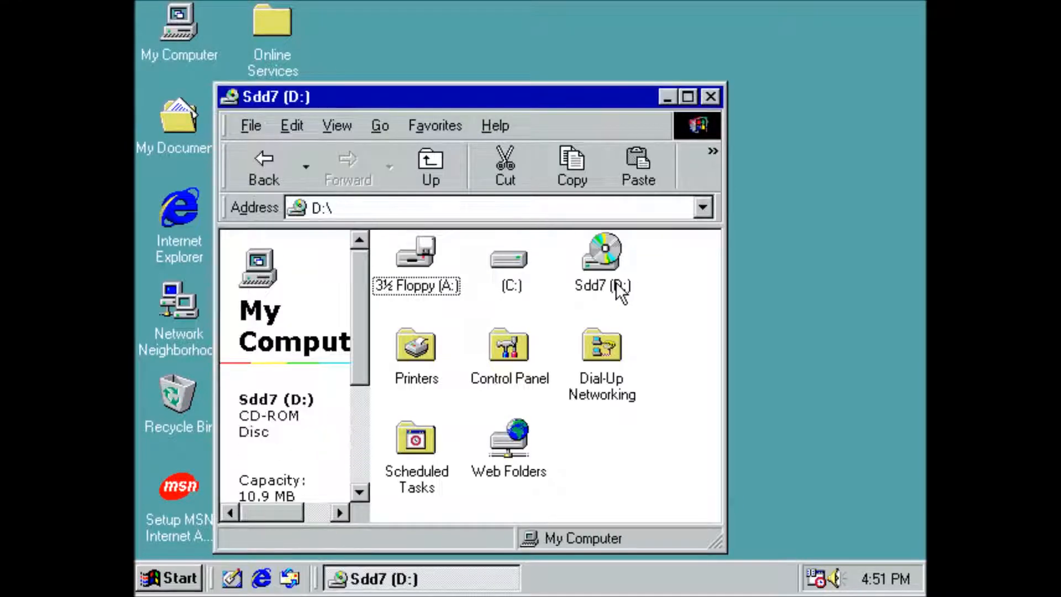
double_click(602, 254)
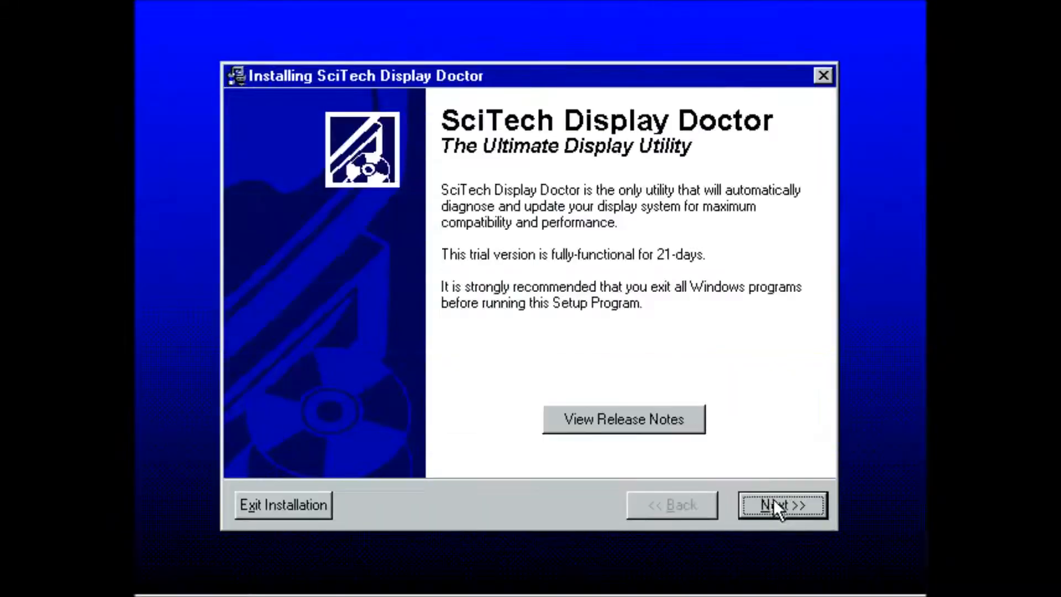
left_click(781, 504)
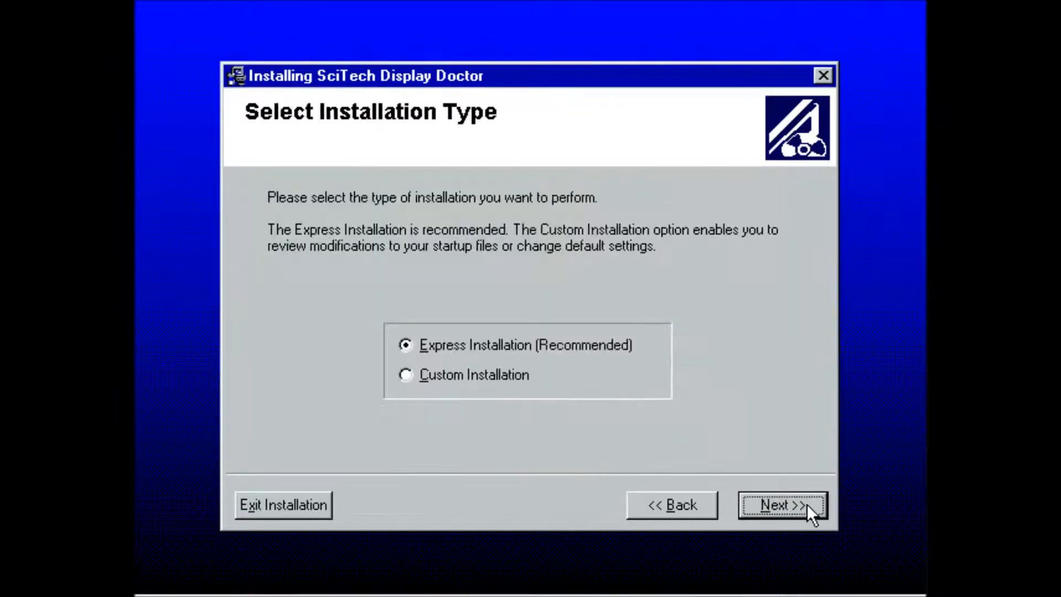
left_click(782, 504)
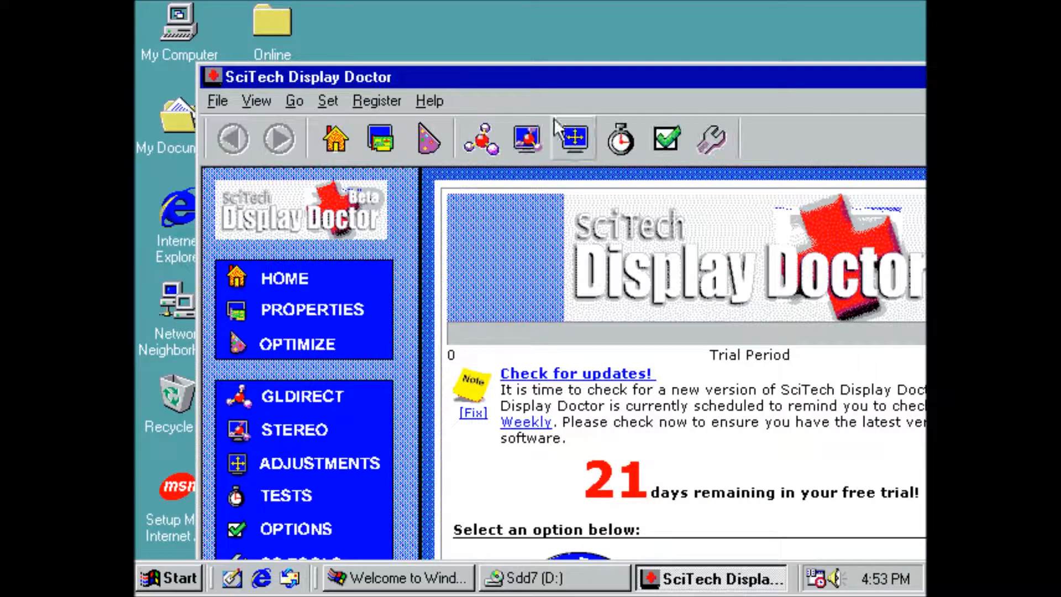
Step: Register the trial copy to CSCKnight and restart Windows 98
left_click(377, 100)
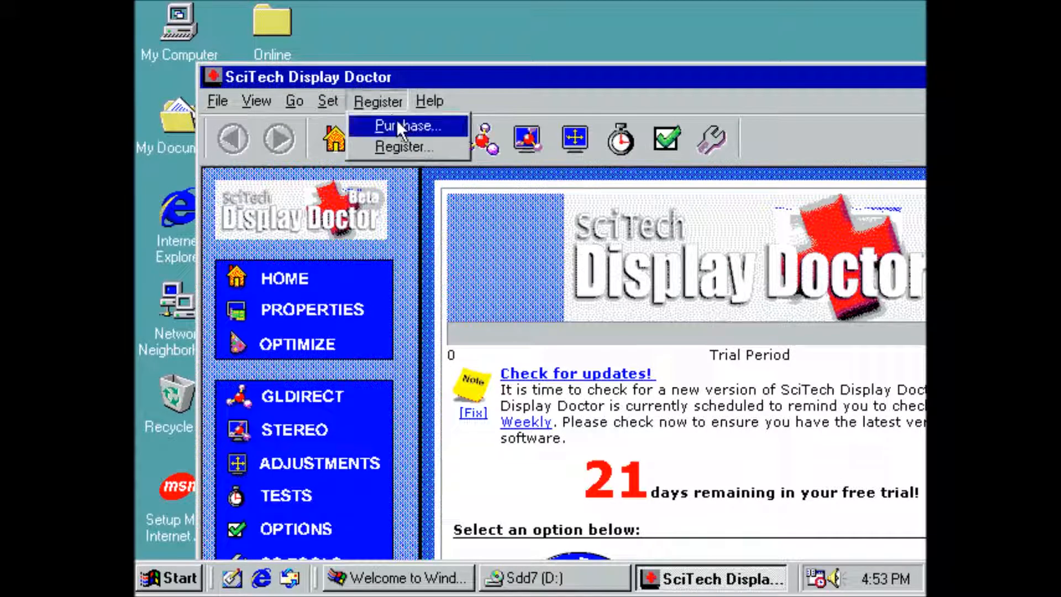
left_click(405, 147)
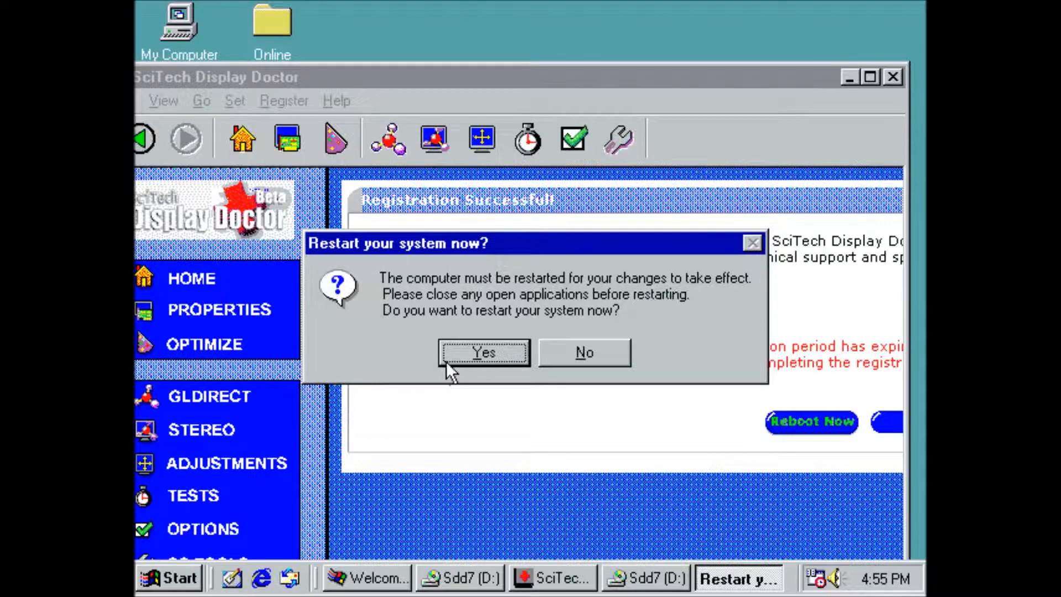
left_click(583, 352)
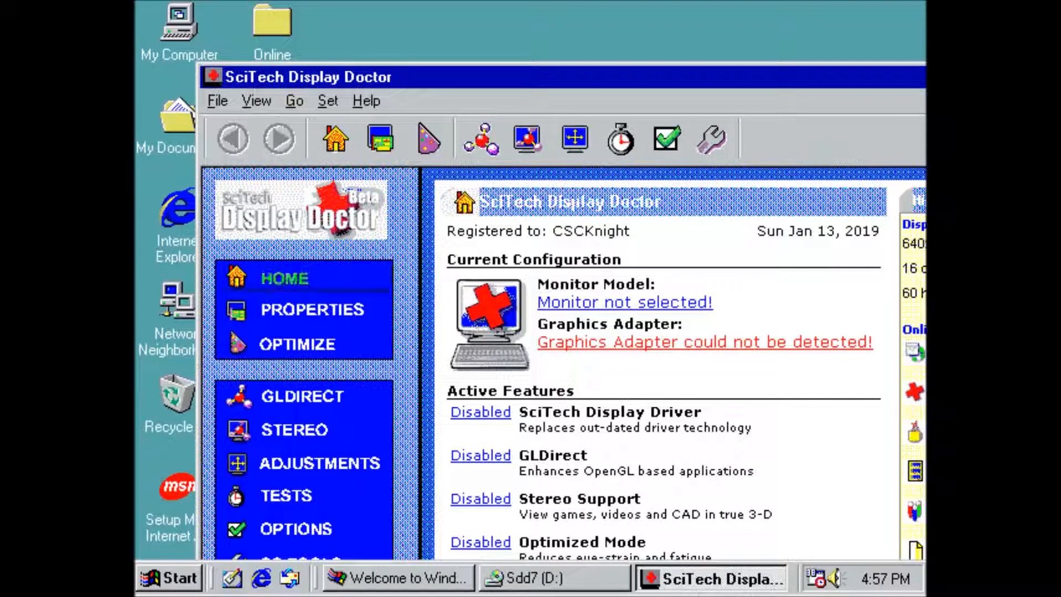
Step: Replace Standard PCI Graphics Adapter (VGA) with SciTech Nucleus Driver and apply
left_click(312, 310)
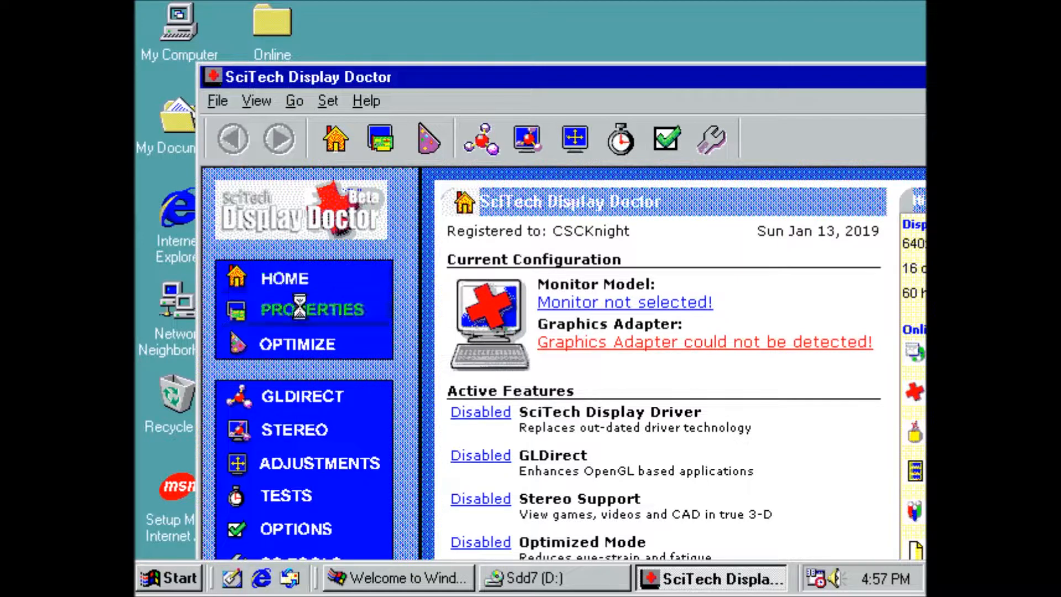
left_click(311, 310)
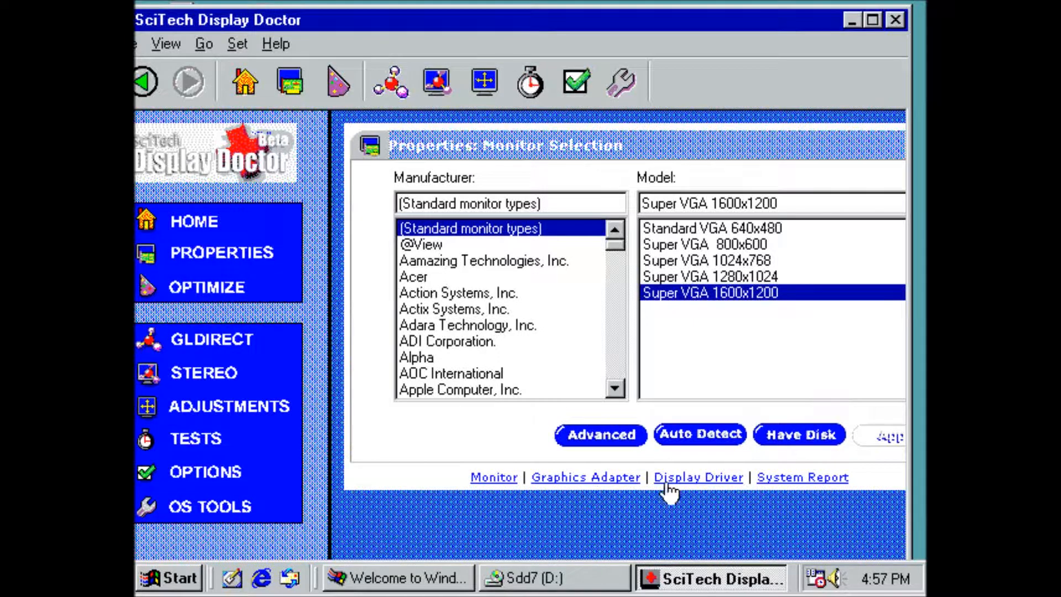
mouse_move(687, 492)
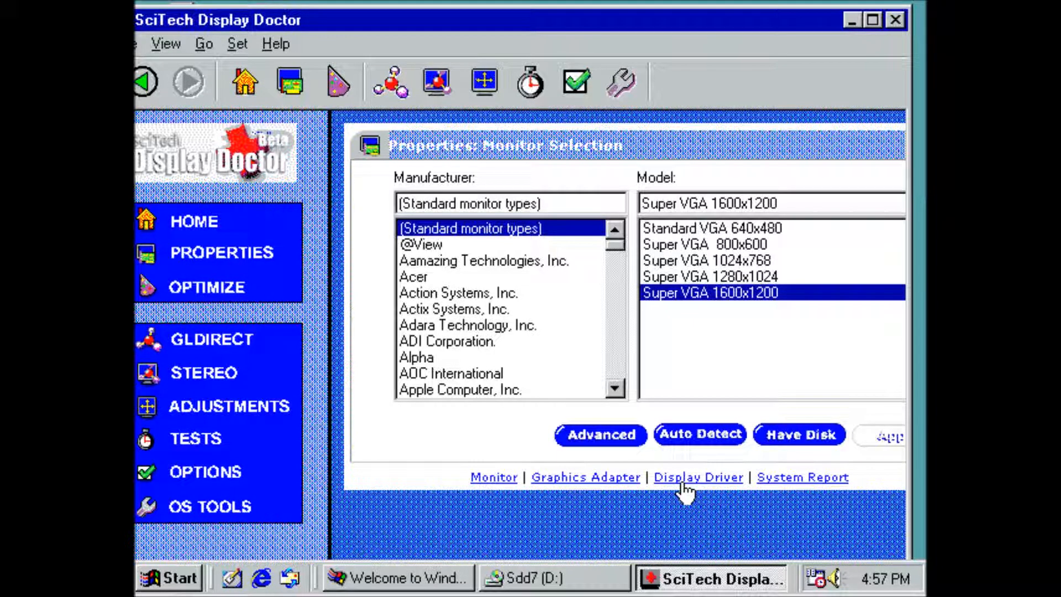
left_click(698, 477)
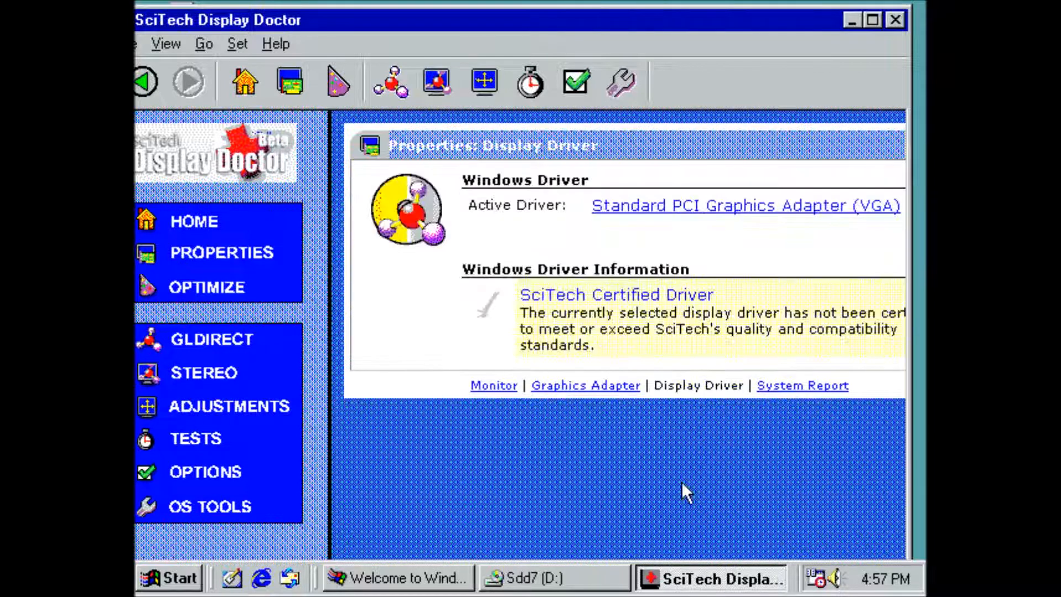
mouse_move(744, 332)
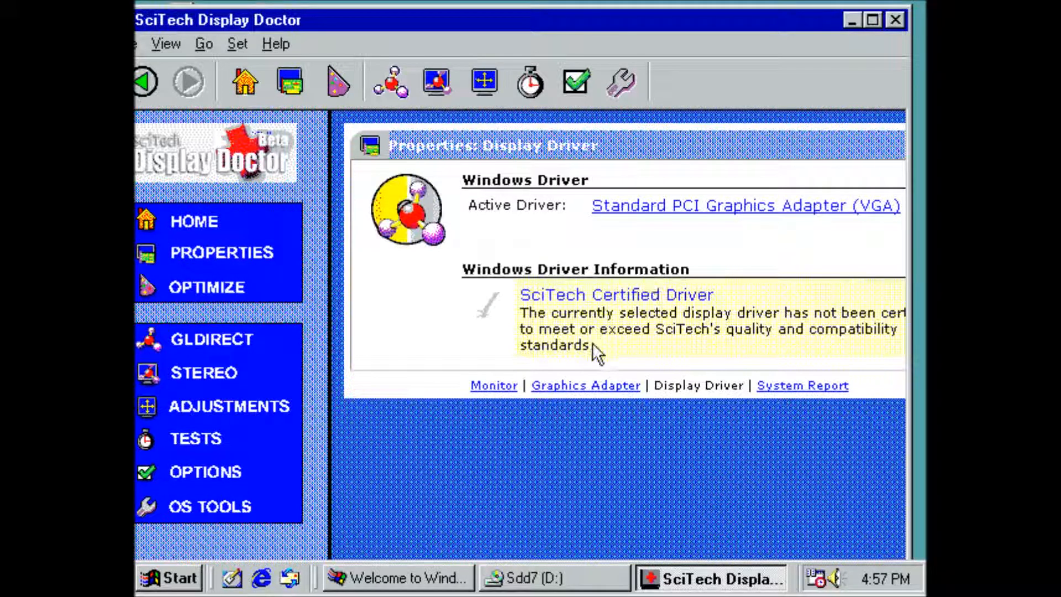
left_click(744, 206)
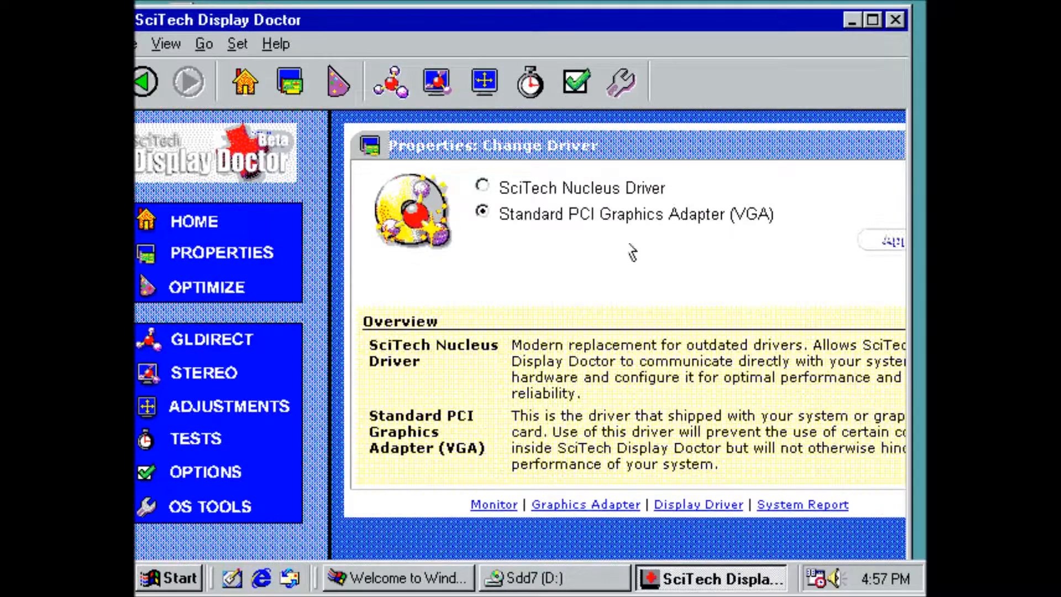
left_click(482, 187)
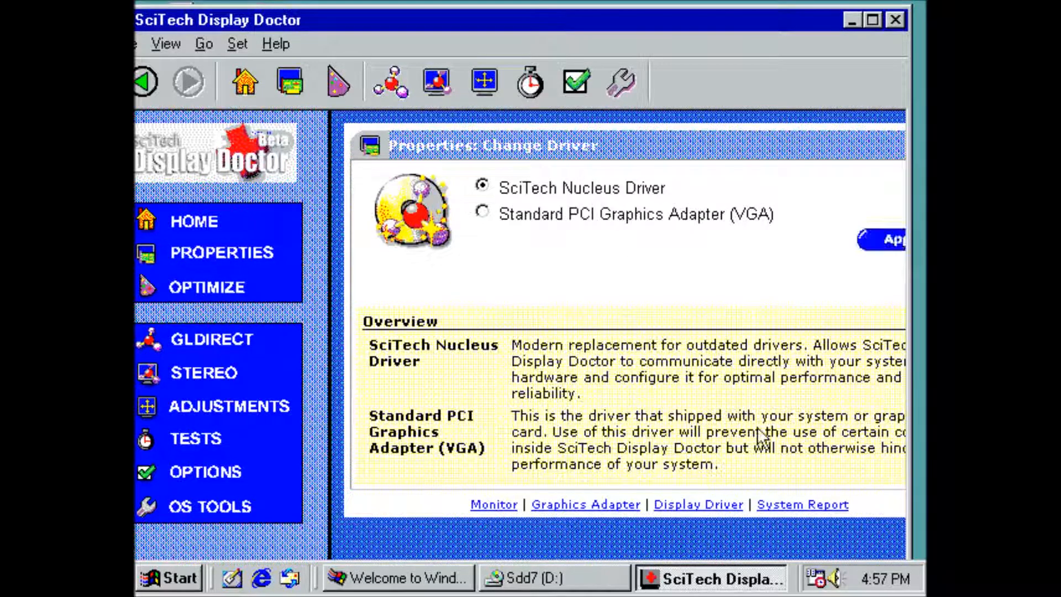
left_click(893, 238)
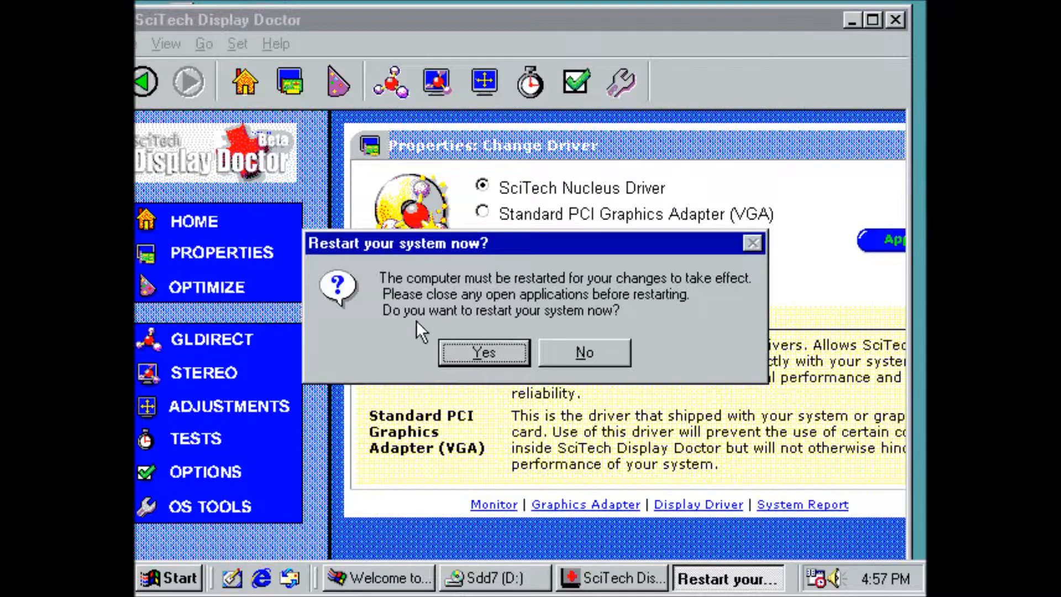
Step: Restart, then set True Color (32 bit) with a larger screen area and apply
left_click(584, 352)
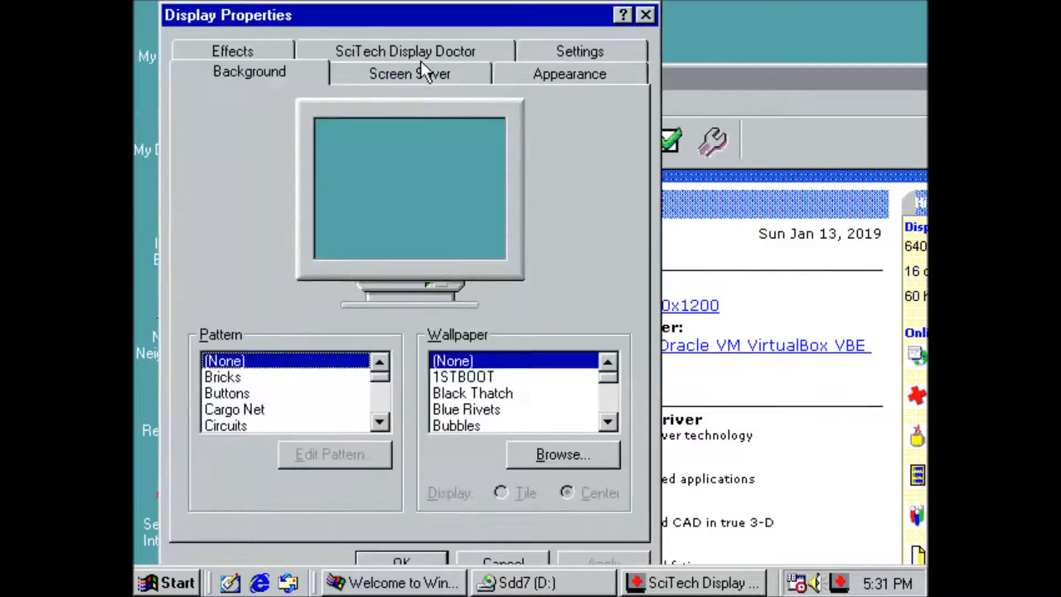
left_click(579, 51)
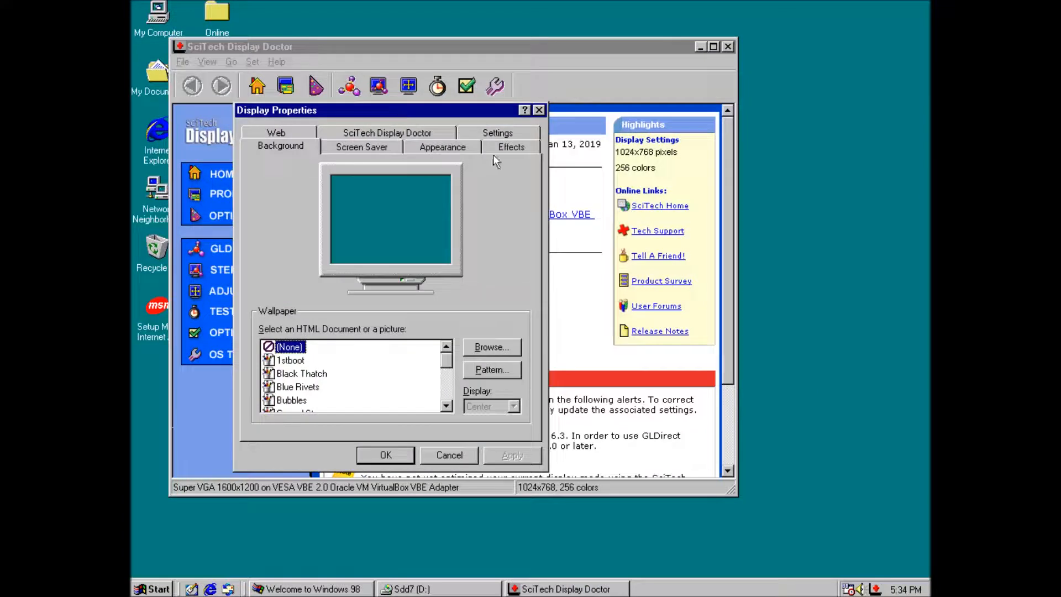
left_click(498, 133)
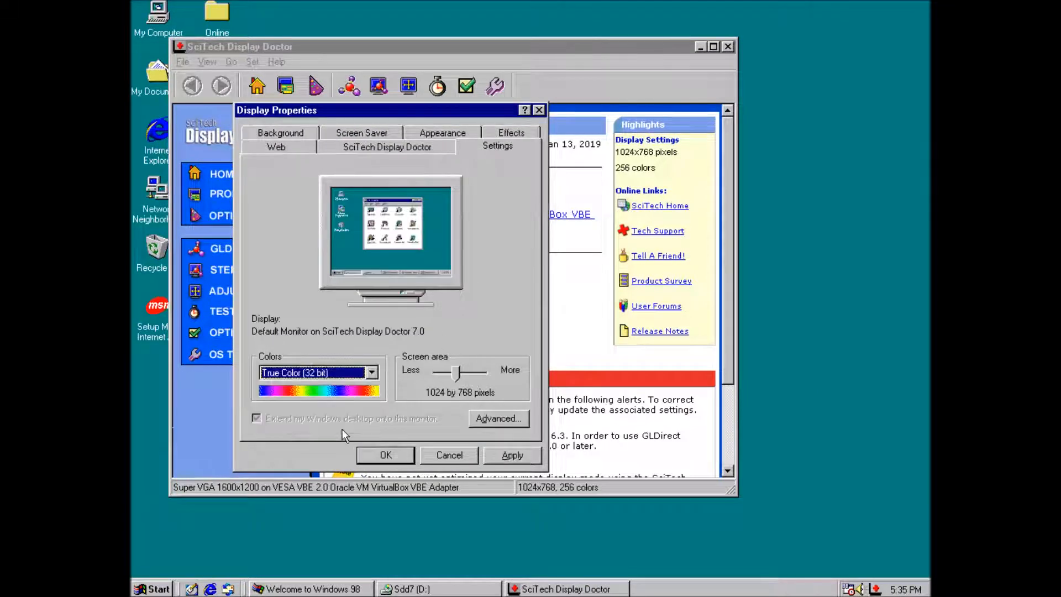
left_click_drag(453, 373, 482, 374)
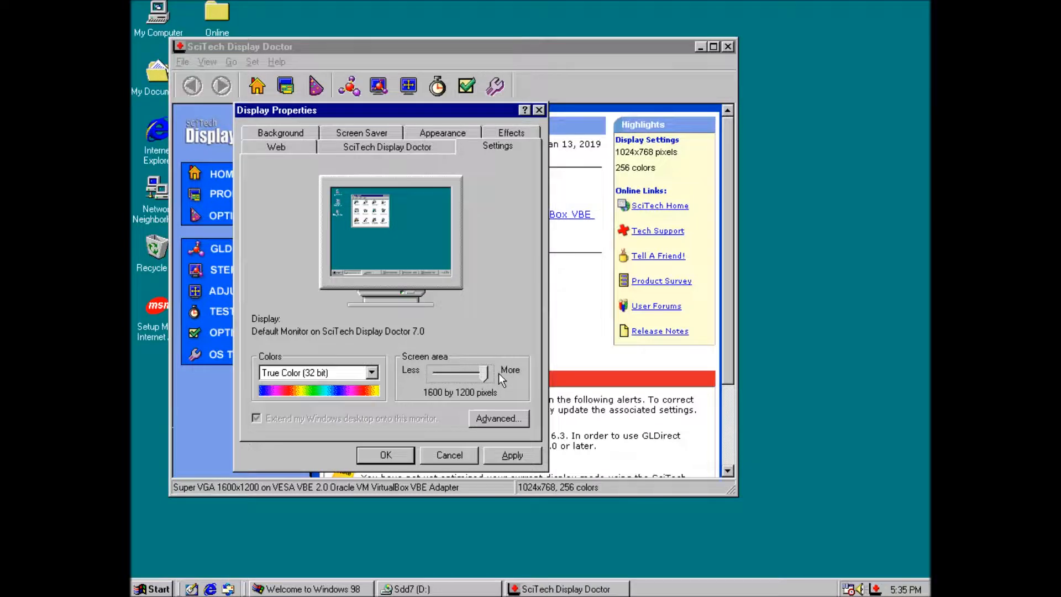
left_click(512, 455)
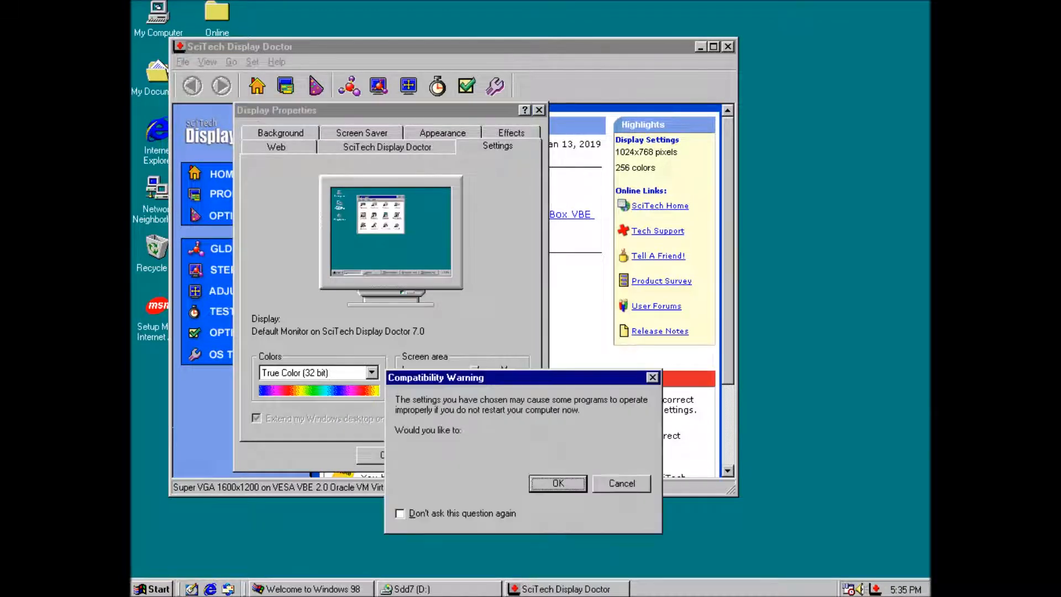
left_click(558, 483)
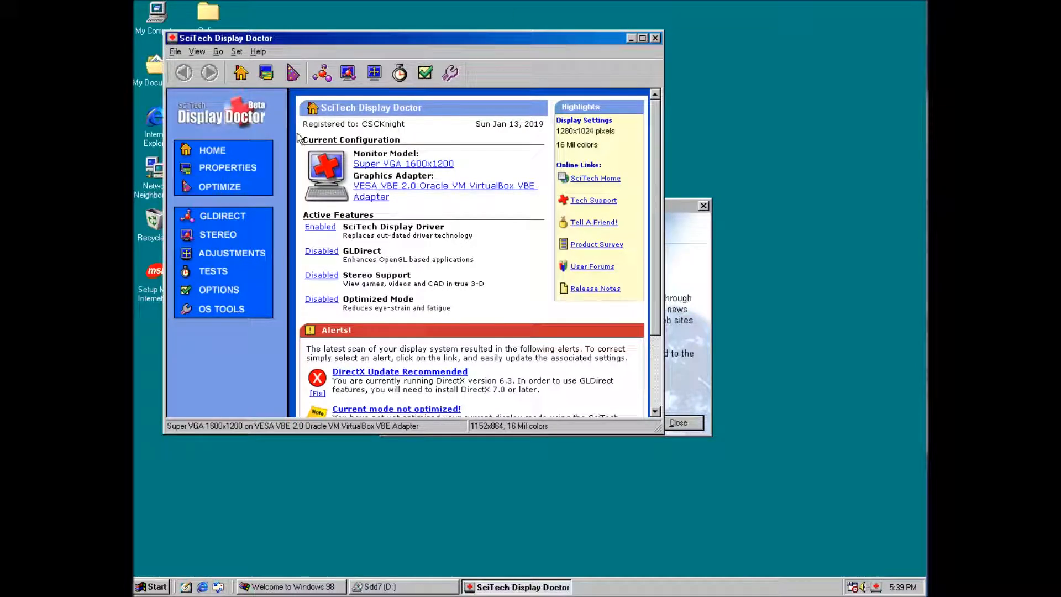
Step: Step through Optimize: Degauss, keep Current Mode, skip centering, past Brightness
left_click(219, 186)
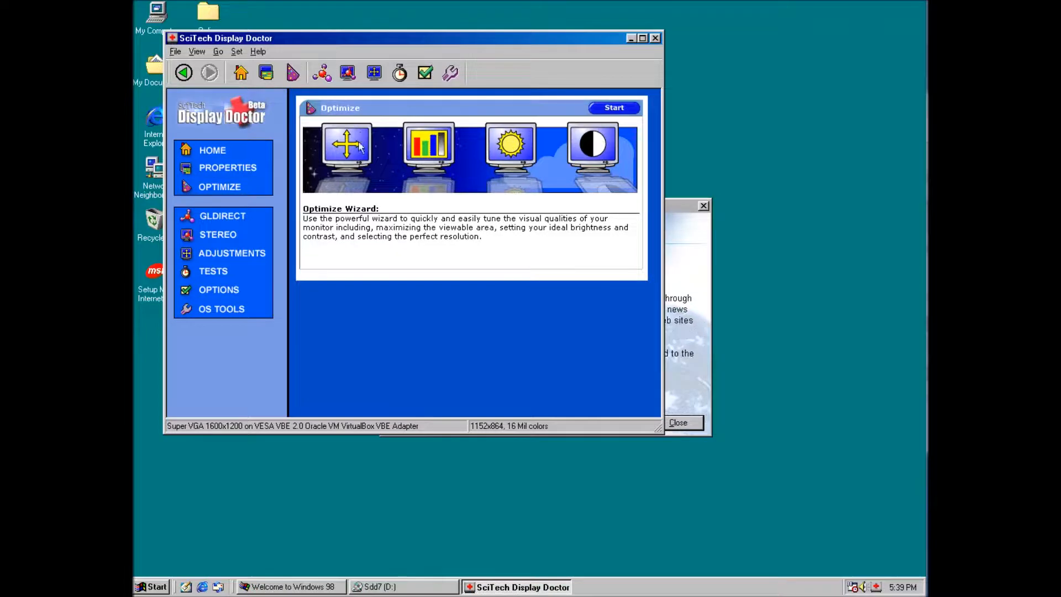
left_click(613, 108)
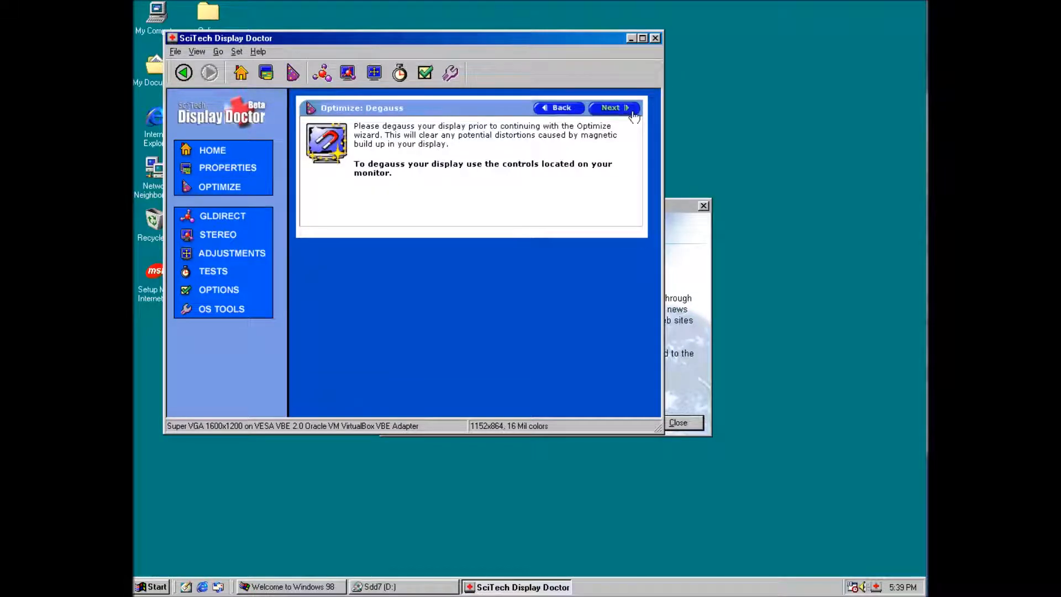
left_click(610, 108)
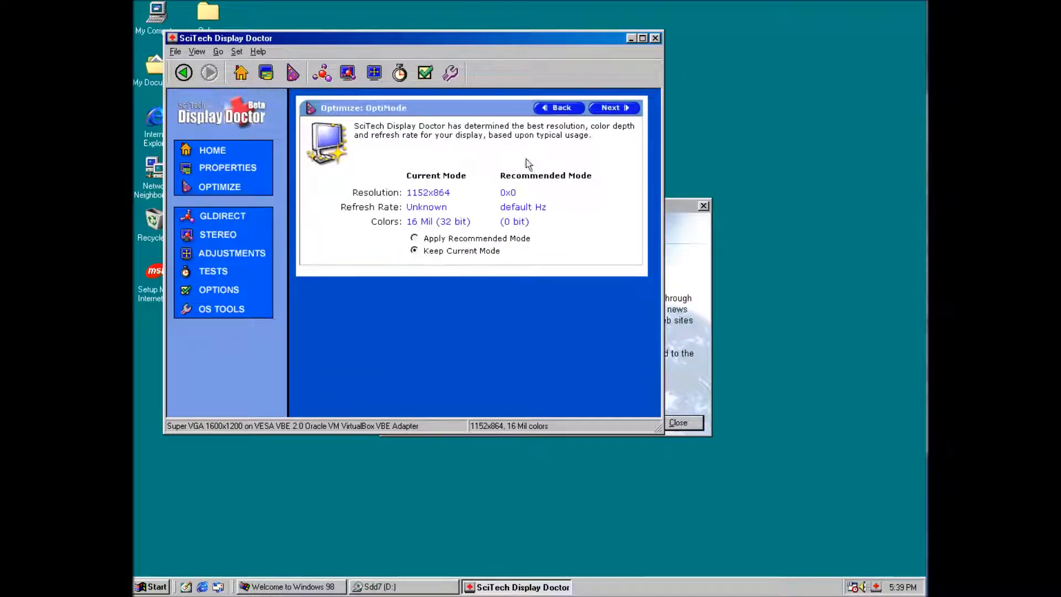
left_click(612, 107)
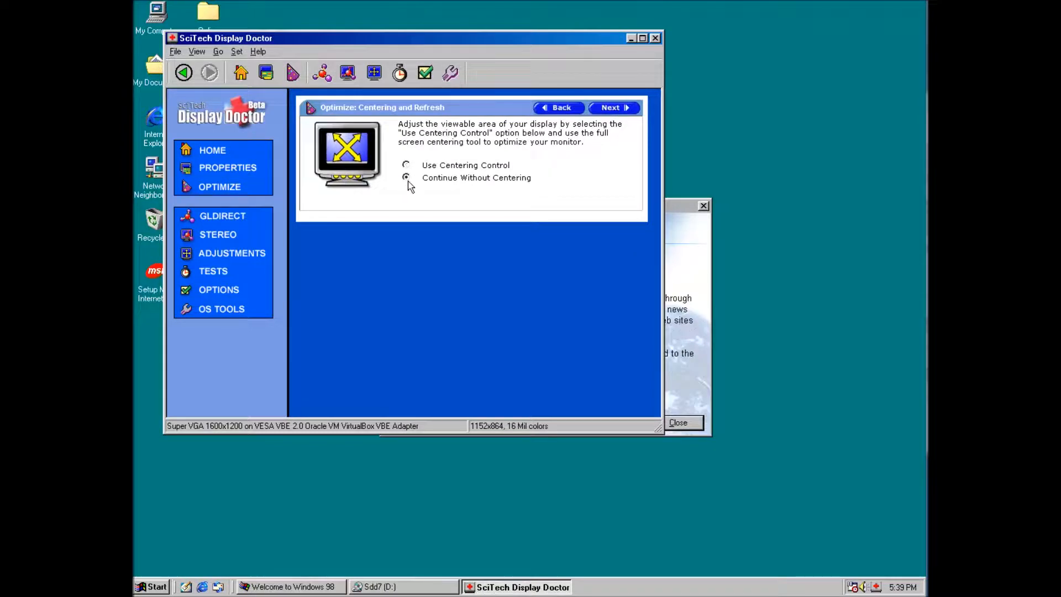
left_click(609, 107)
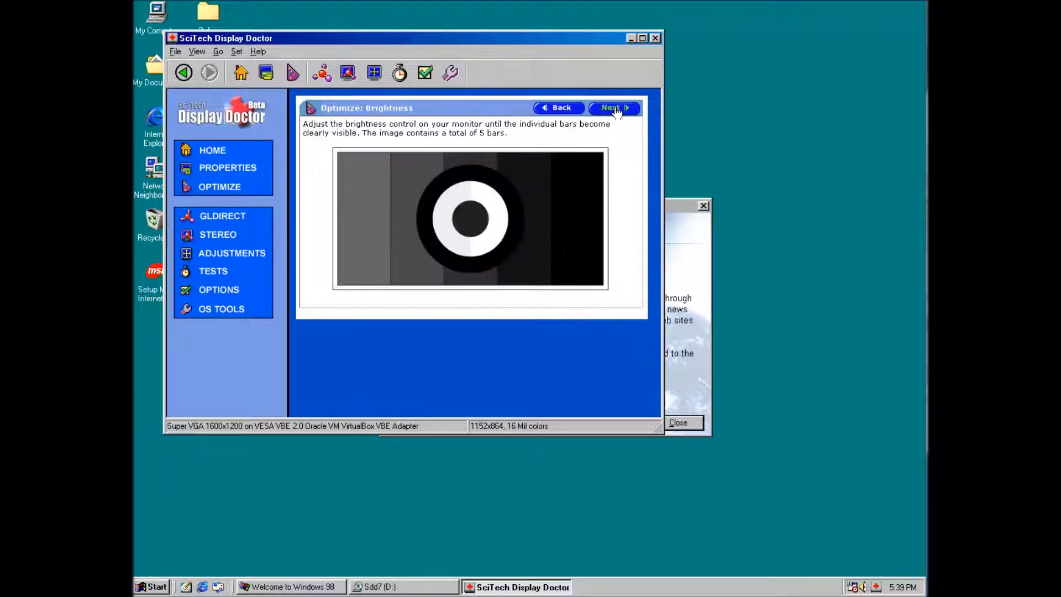
left_click(212, 150)
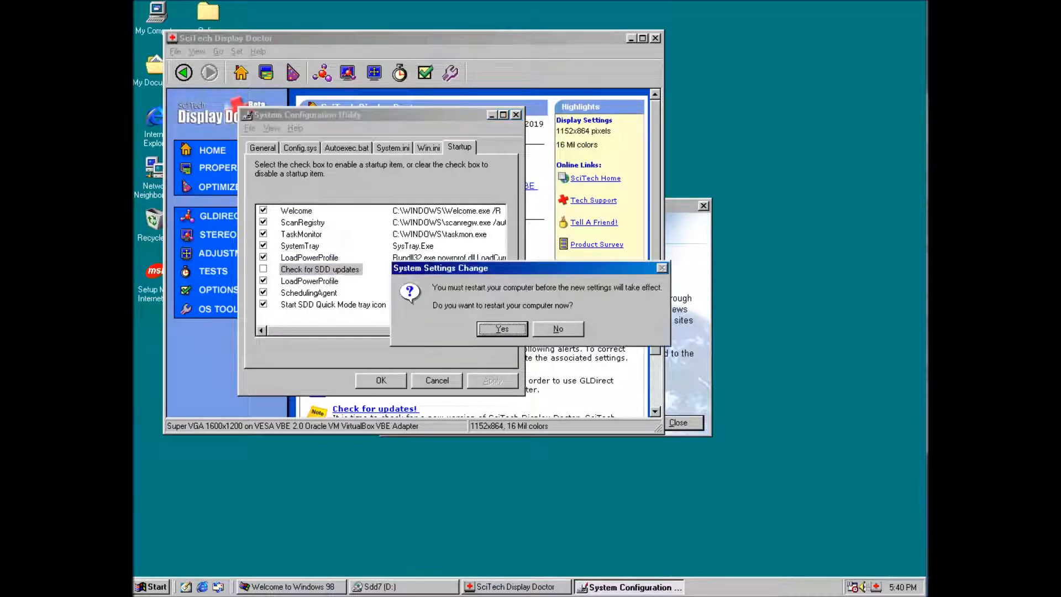
Step: Confirm the restart after disabling 'Check for SDD updates' at startup
left_click(502, 328)
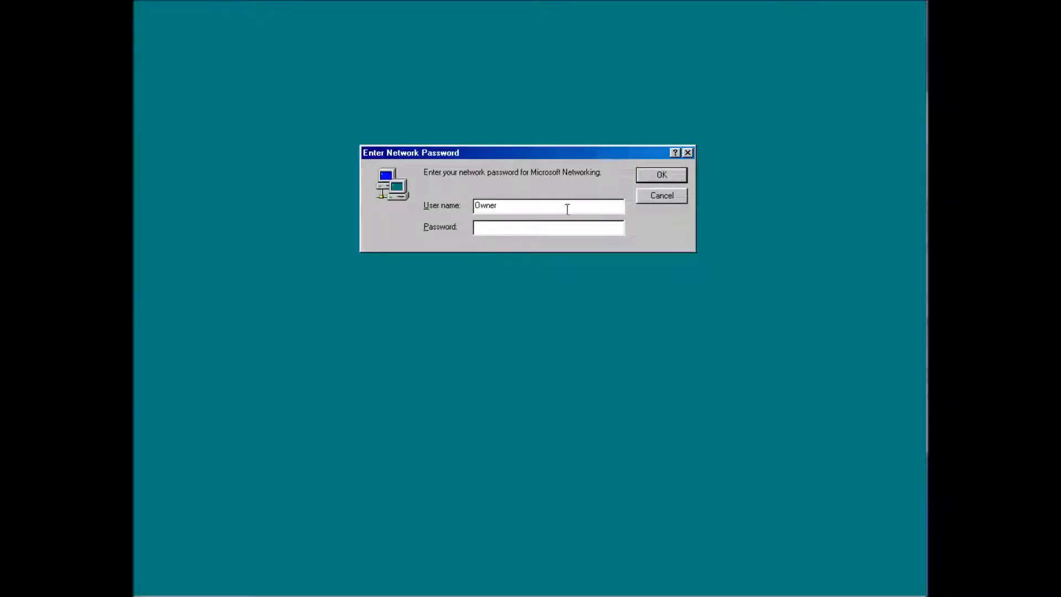